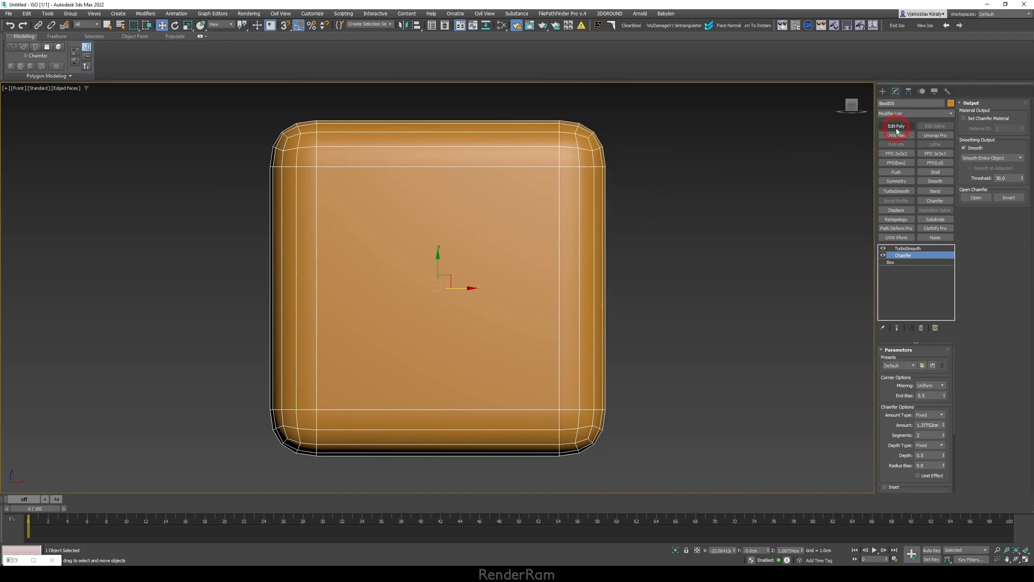
Insert an Edit Poly modifier above Chamfer on Box003 and select its edges.
{"action": "left_click", "coordinate": [895, 127]}
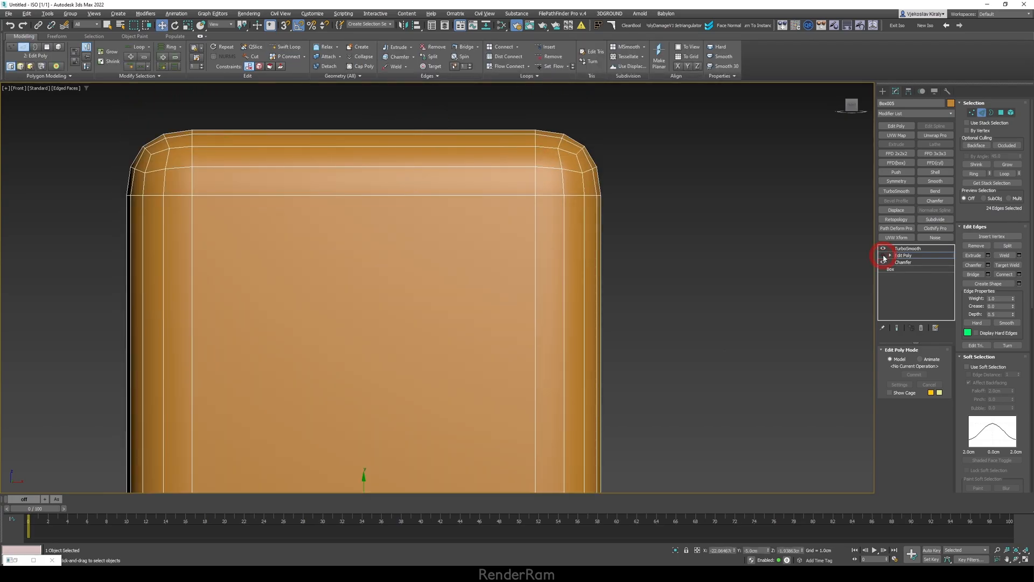
Toggle the TurboSmooth result off and back on above the new Edit Poly to show the dense rounded mesh.
{"action": "left_click", "coordinate": [883, 248]}
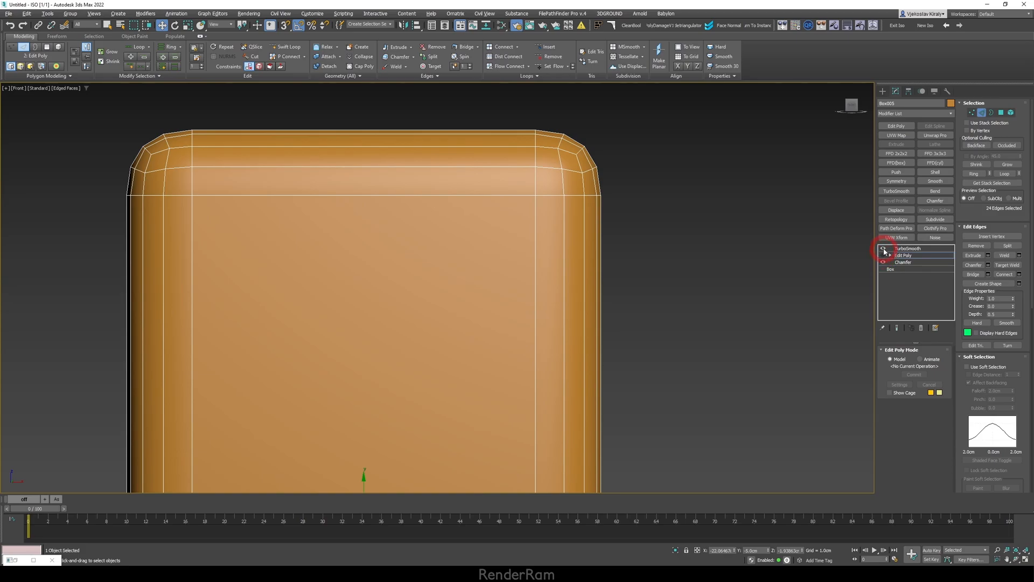
{"action": "left_click", "coordinate": [907, 248]}
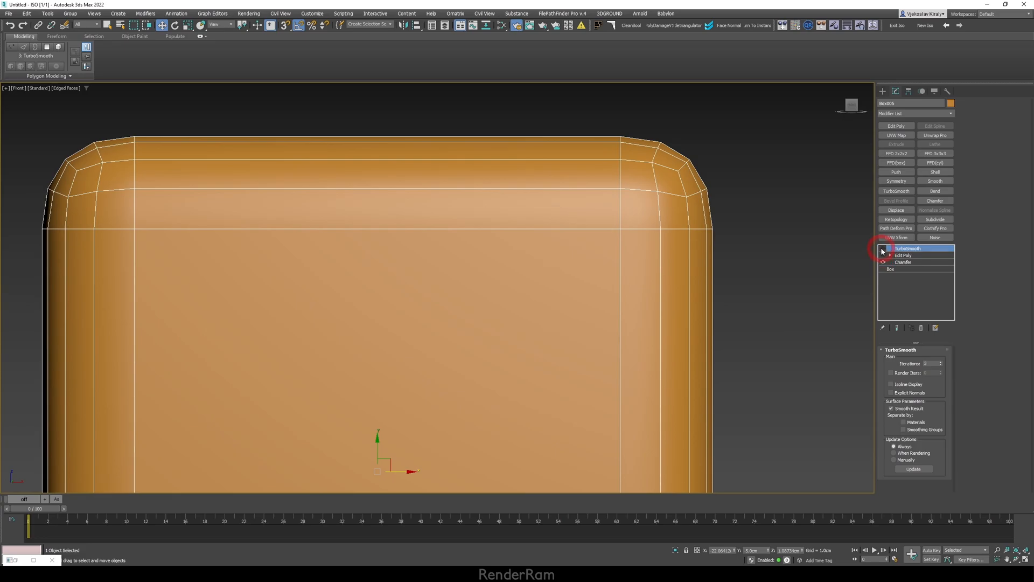
{"action": "left_click", "coordinate": [882, 248]}
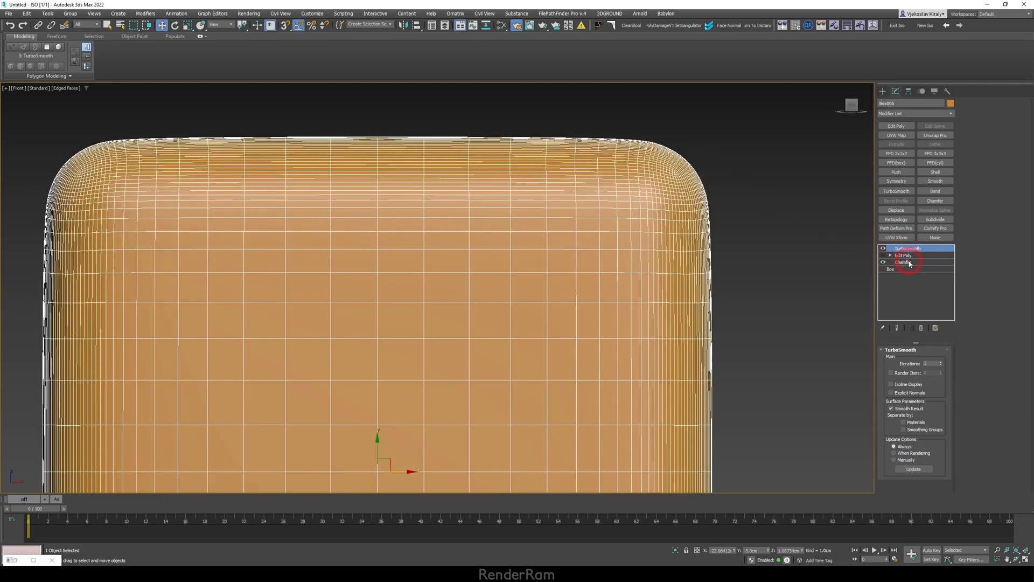
Raise the Chamfer modifier to 3 segments while previewing the smoothed result to tighten the corners.
{"action": "left_click", "coordinate": [902, 262]}
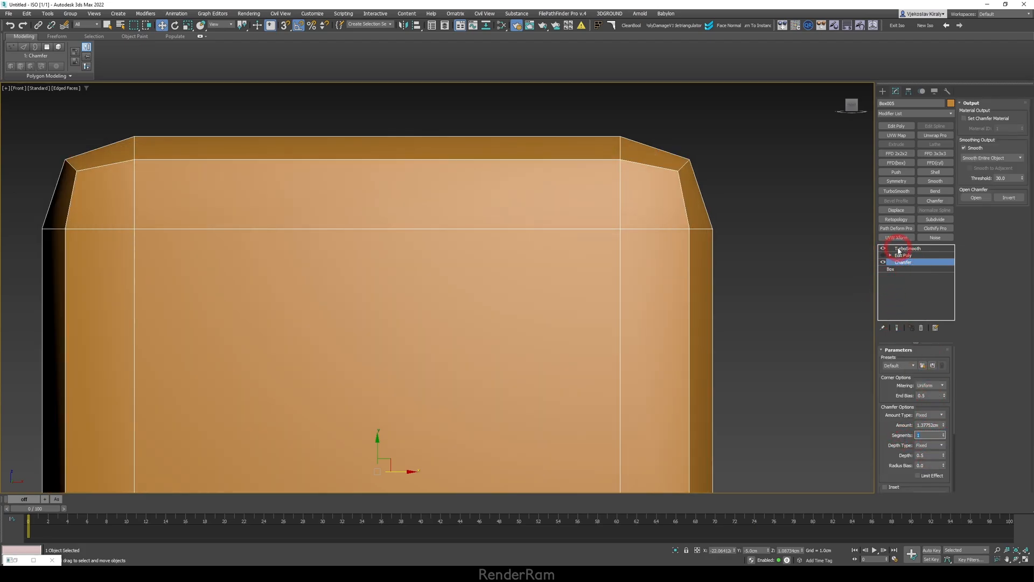
{"action": "left_click", "coordinate": [910, 248]}
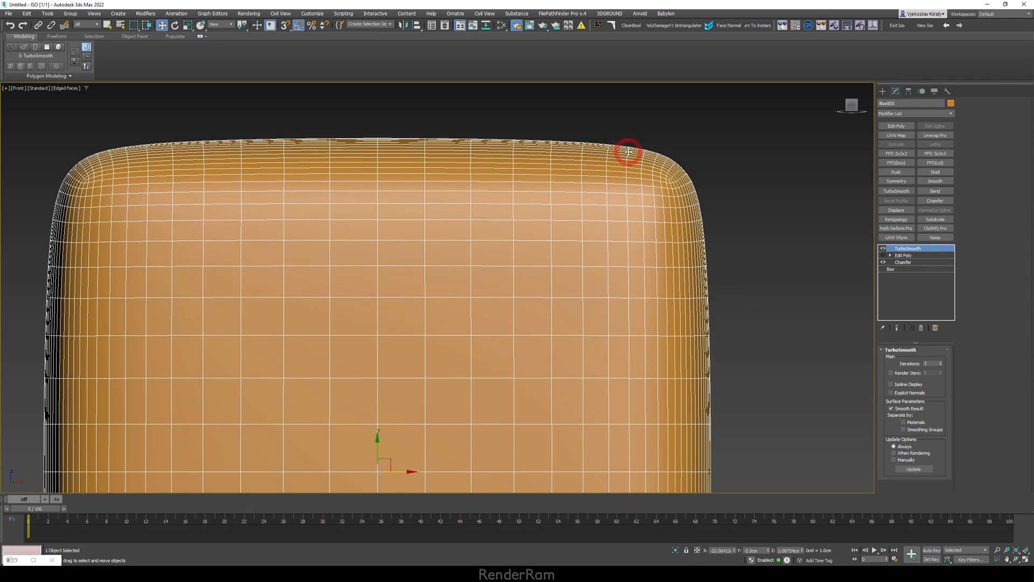
{"action": "mouse_move", "coordinate": [373, 158]}
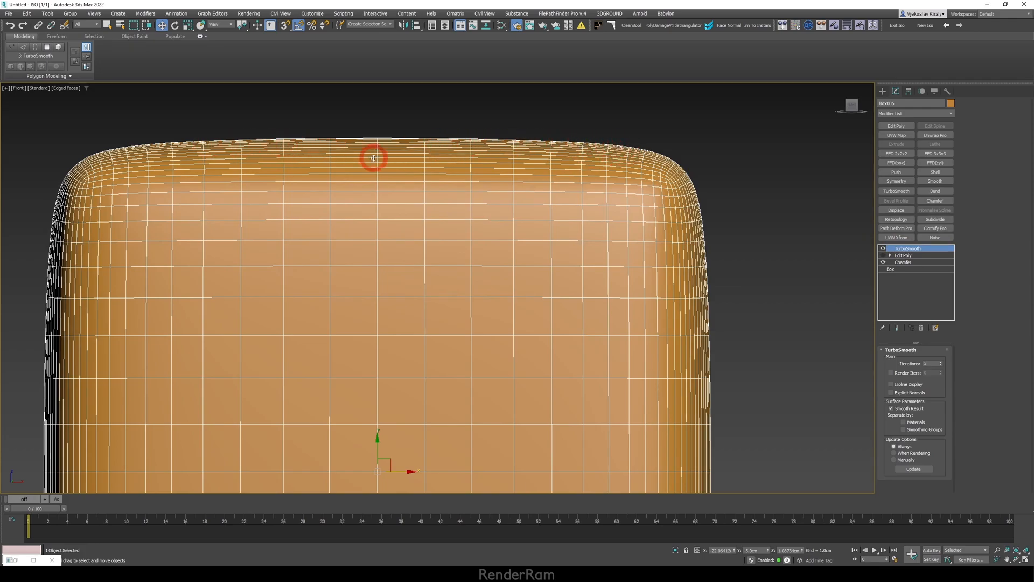
{"action": "left_click", "coordinate": [903, 262]}
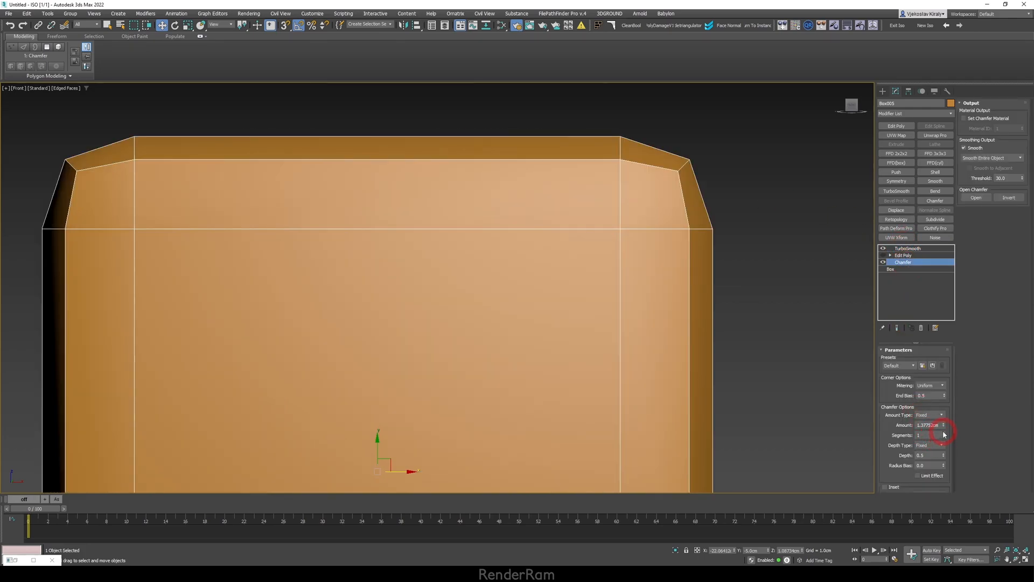
{"action": "left_click", "coordinate": [944, 434]}
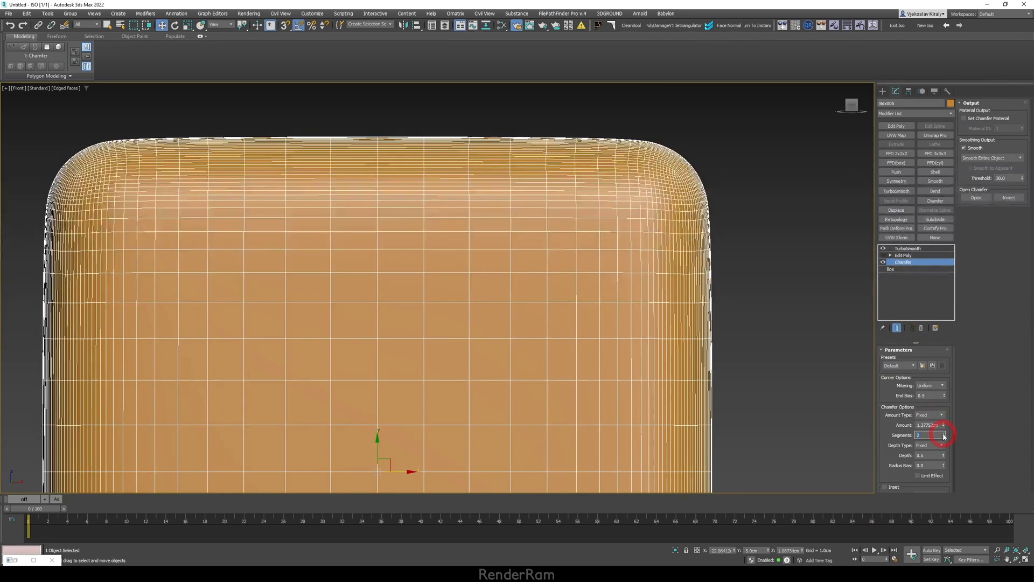
{"action": "left_click", "coordinate": [944, 433]}
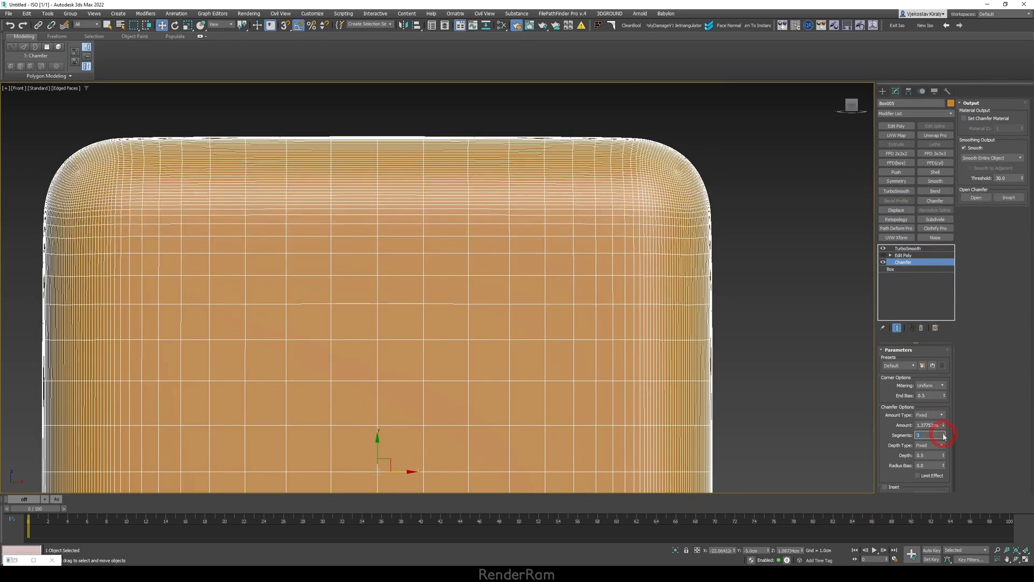
{"action": "left_click", "coordinate": [943, 433]}
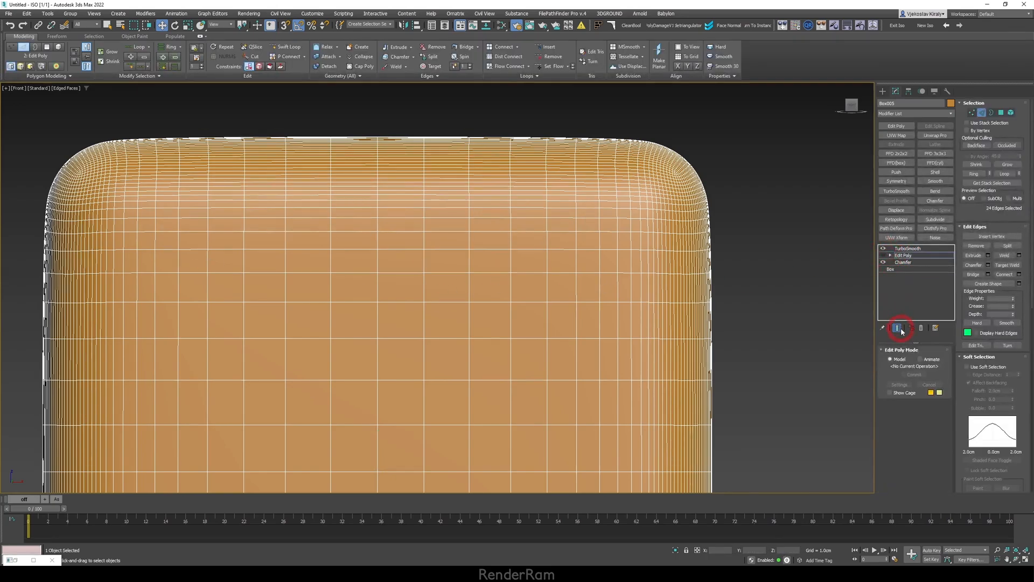
{"action": "left_click", "coordinate": [884, 248]}
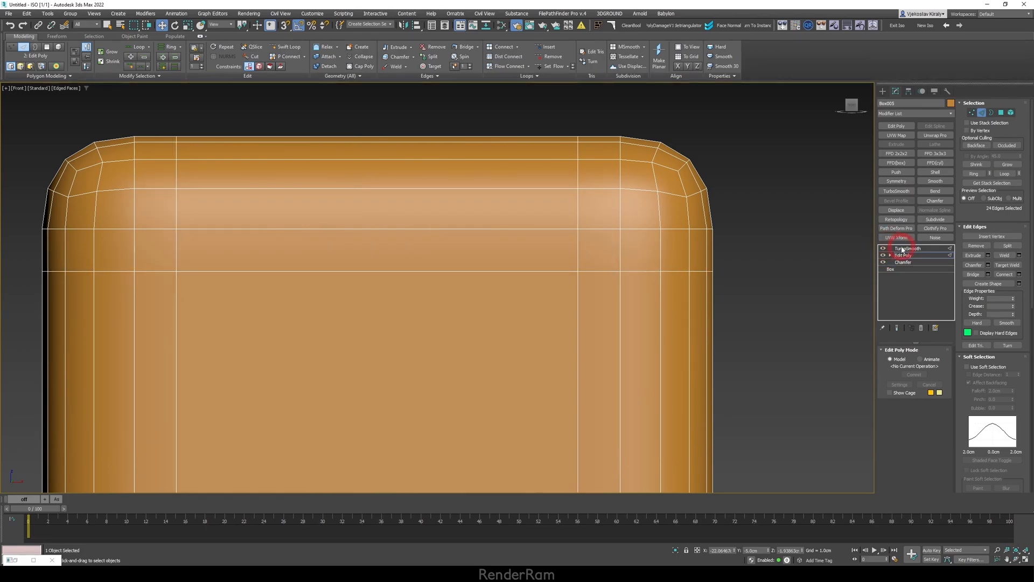
{"action": "left_click", "coordinate": [909, 248]}
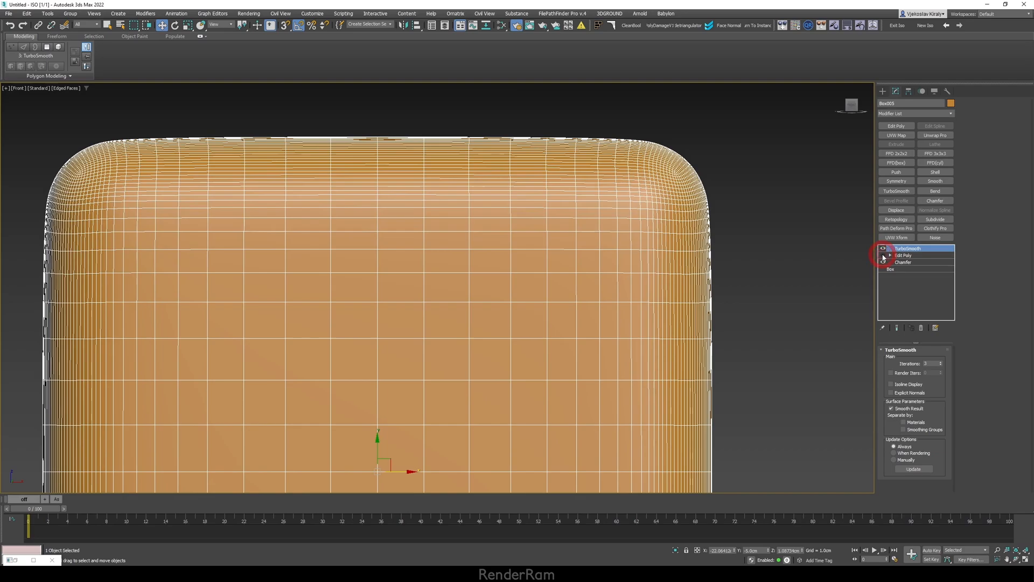
{"action": "left_click", "coordinate": [883, 248]}
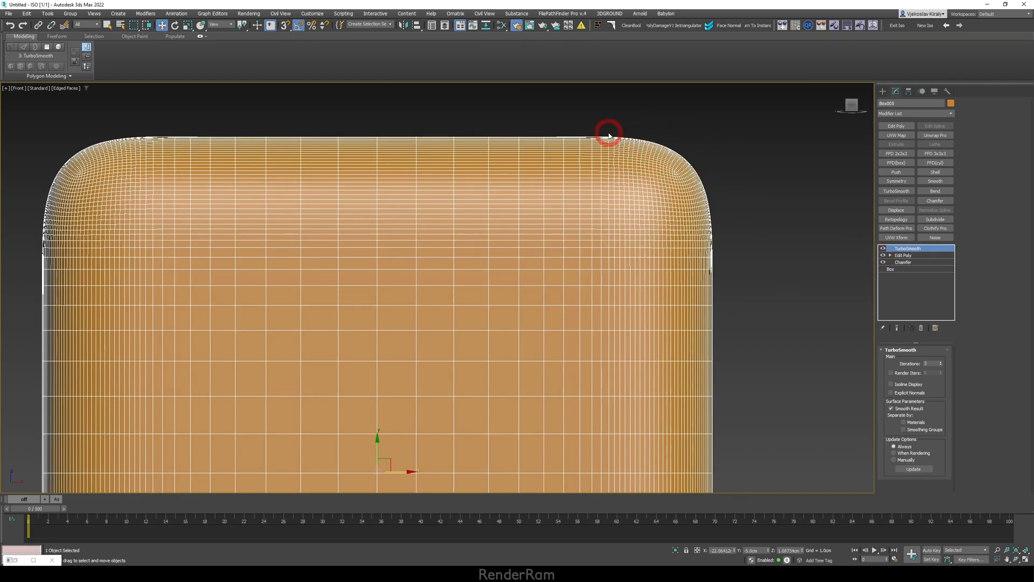
{"action": "mouse_move", "coordinate": [690, 175]}
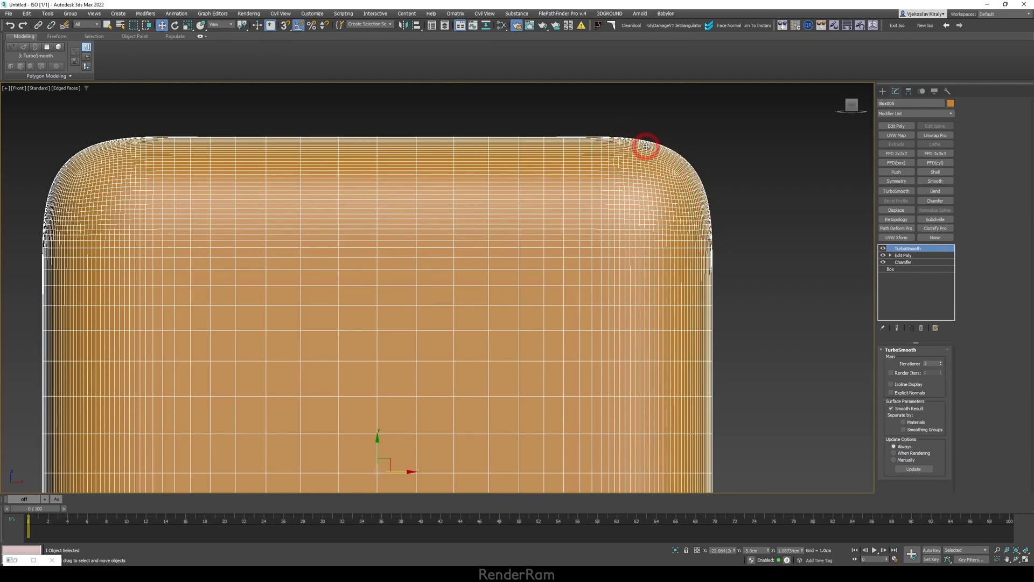
{"action": "mouse_move", "coordinate": [708, 201]}
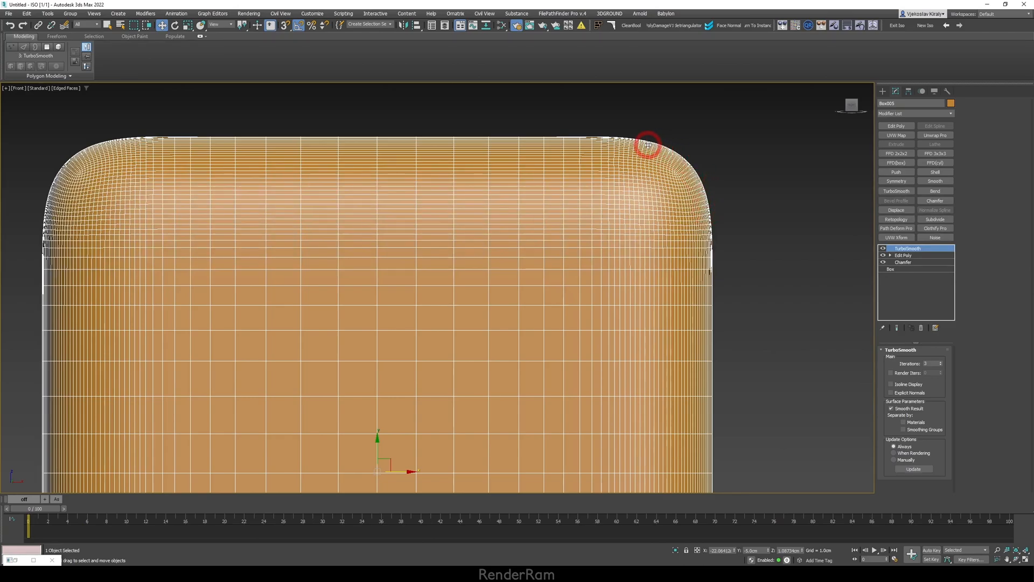
{"action": "mouse_move", "coordinate": [637, 153]}
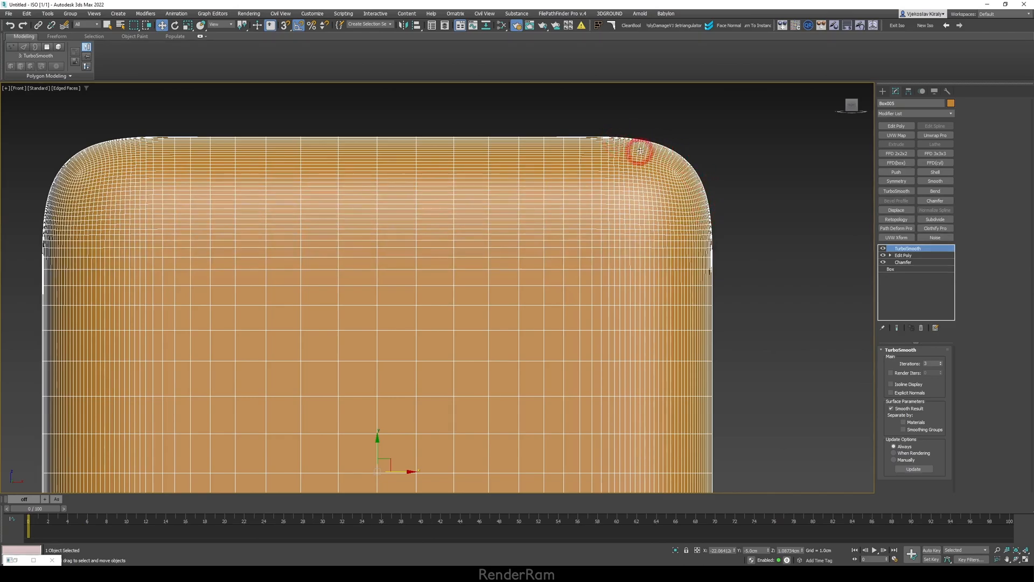
{"action": "left_click", "coordinate": [882, 248]}
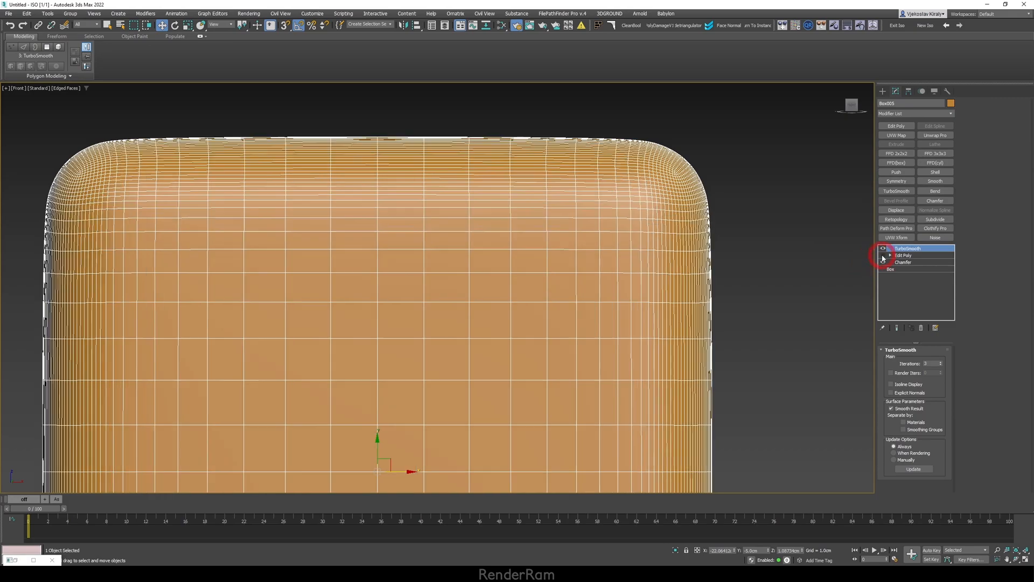
{"action": "left_click", "coordinate": [884, 256]}
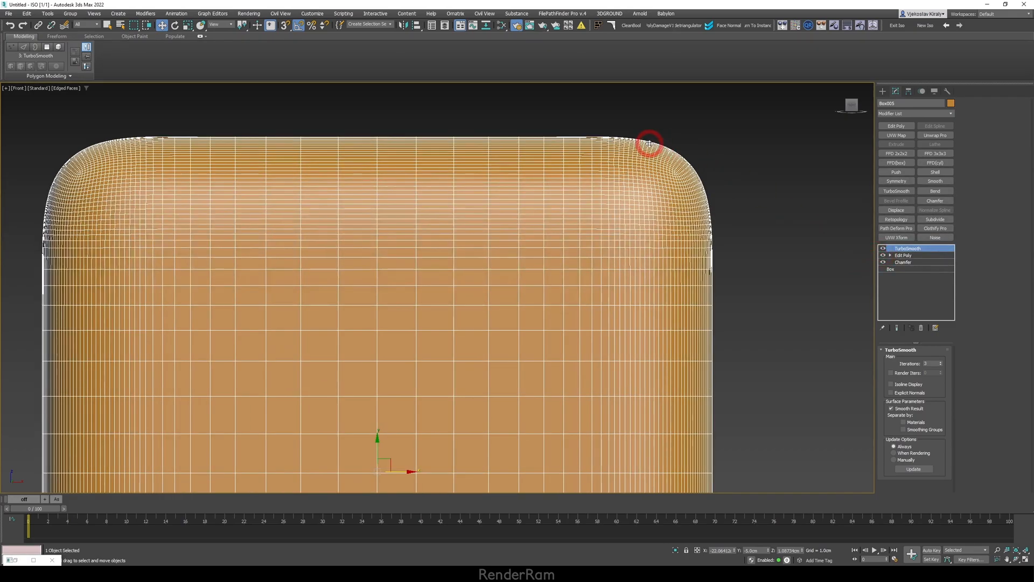
{"action": "left_click", "coordinate": [904, 256]}
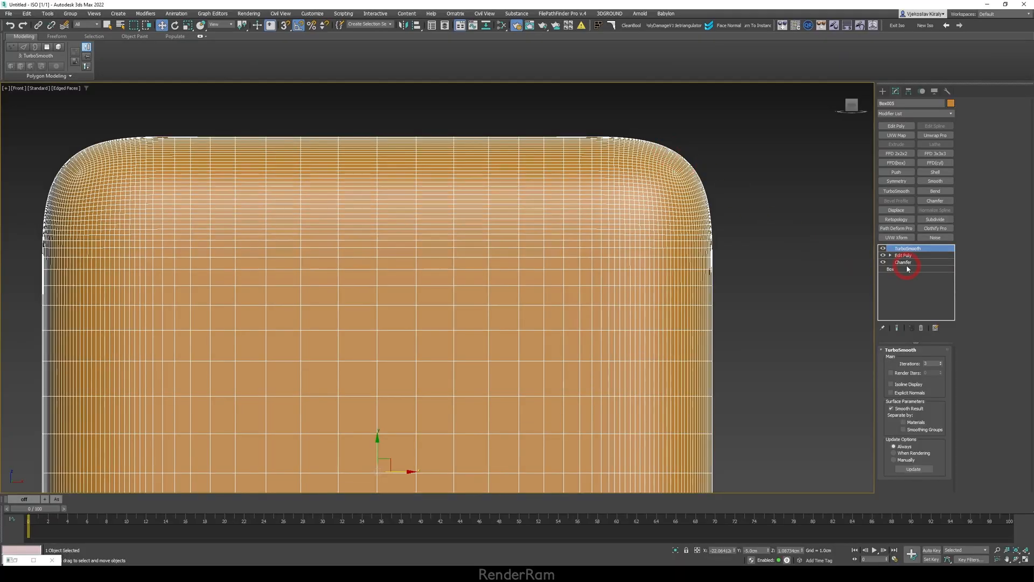
Enable Insert on the Chamfer and set the inset amount to add support loops.
{"action": "left_click", "coordinate": [904, 262]}
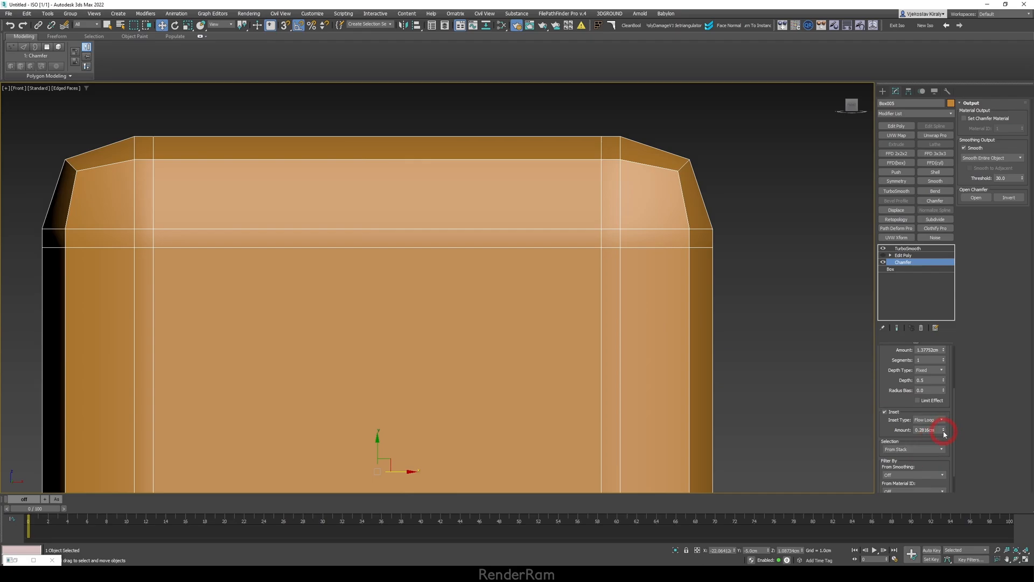
{"action": "left_click_drag", "start_coordinate": [944, 430], "coordinate": [944, 409]}
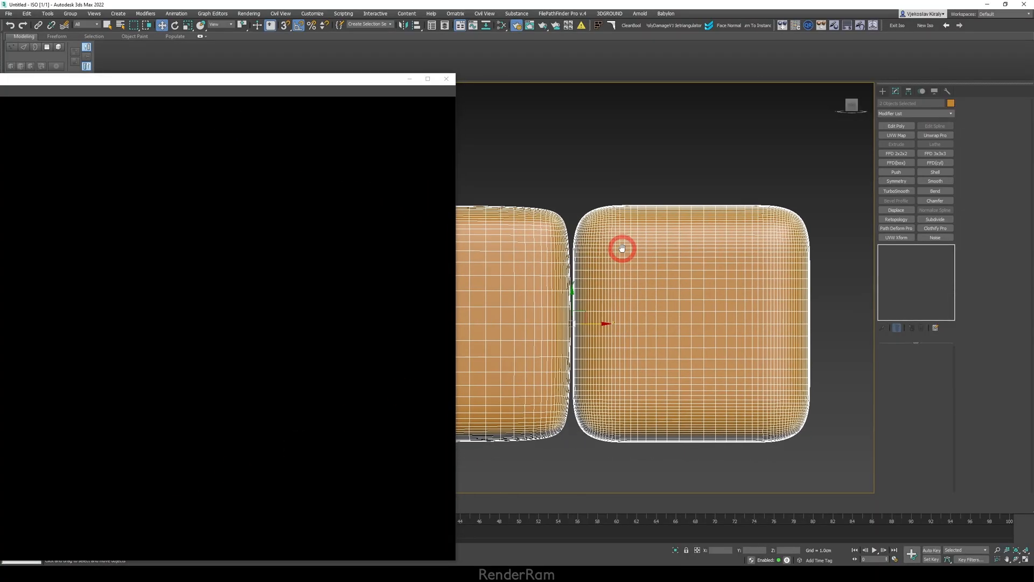
Select the right-hand box and render both rounded boxes as chrome cubes.
{"action": "left_click", "coordinate": [895, 191]}
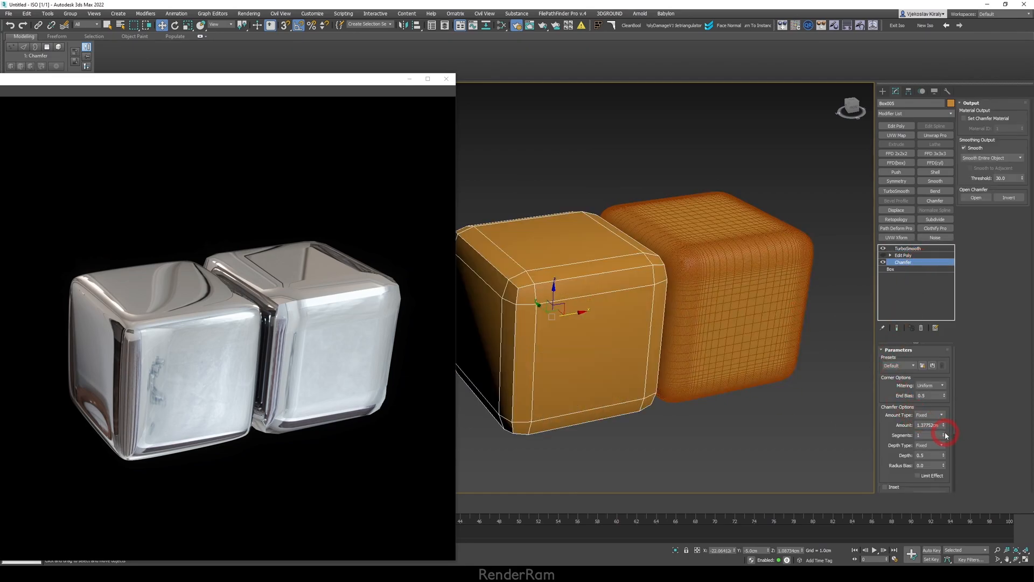
Change the Chamfer segment count and re-render the chrome boxes for crisper edges.
{"action": "left_click", "coordinate": [943, 433]}
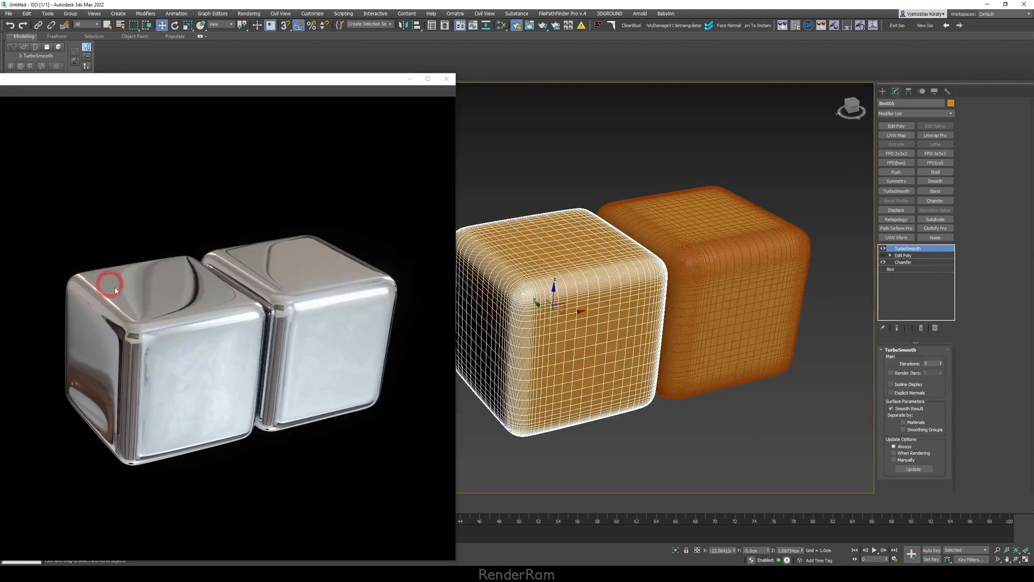
{"action": "mouse_move", "coordinate": [139, 293]}
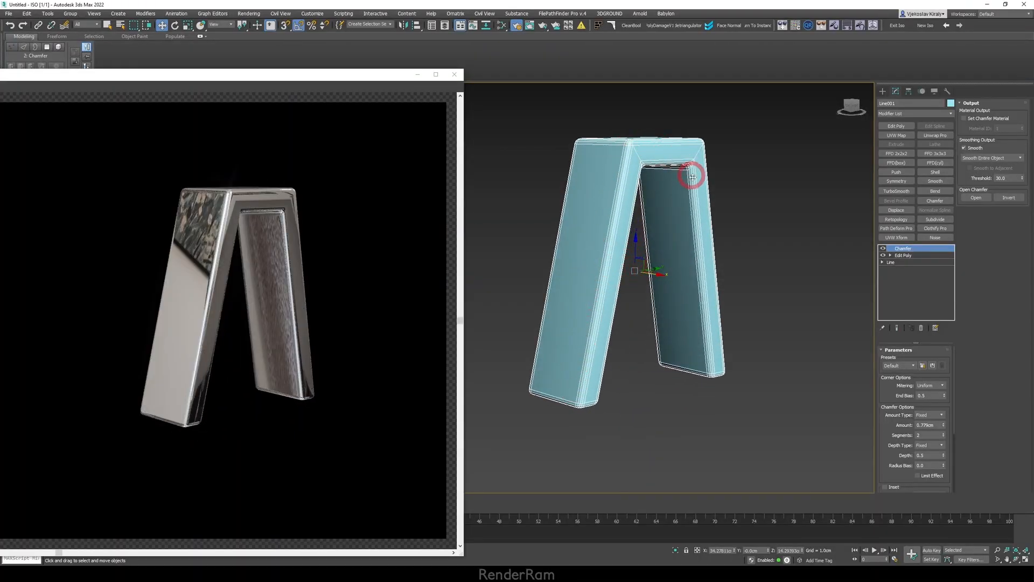
Tick Inset (Plus Loops) on the chrome leg's Chamfer and toggle the modifier to compare edges.
{"action": "left_click_drag", "start_coordinate": [693, 174], "coordinate": [579, 252]}
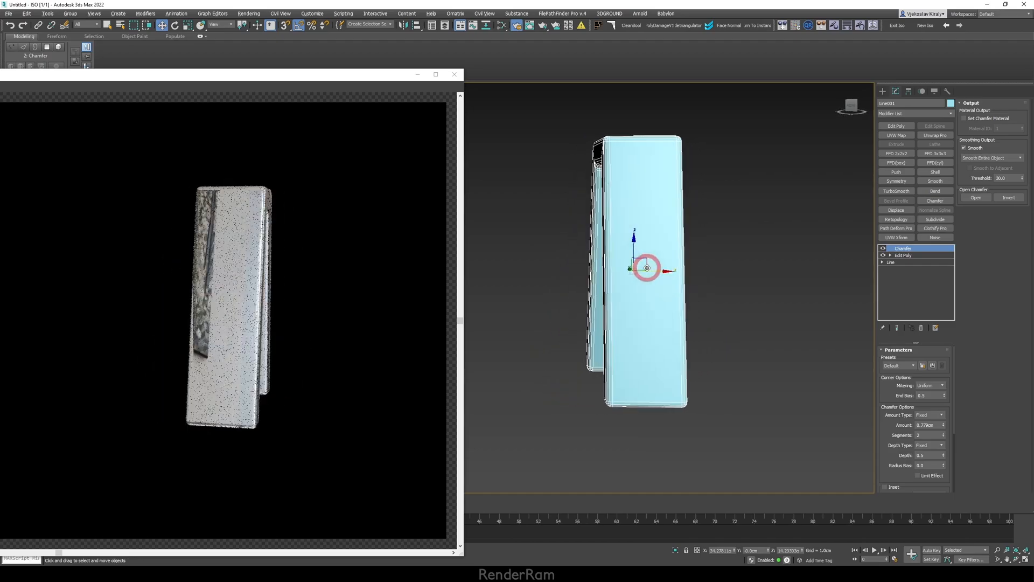
{"action": "left_click", "coordinate": [903, 249]}
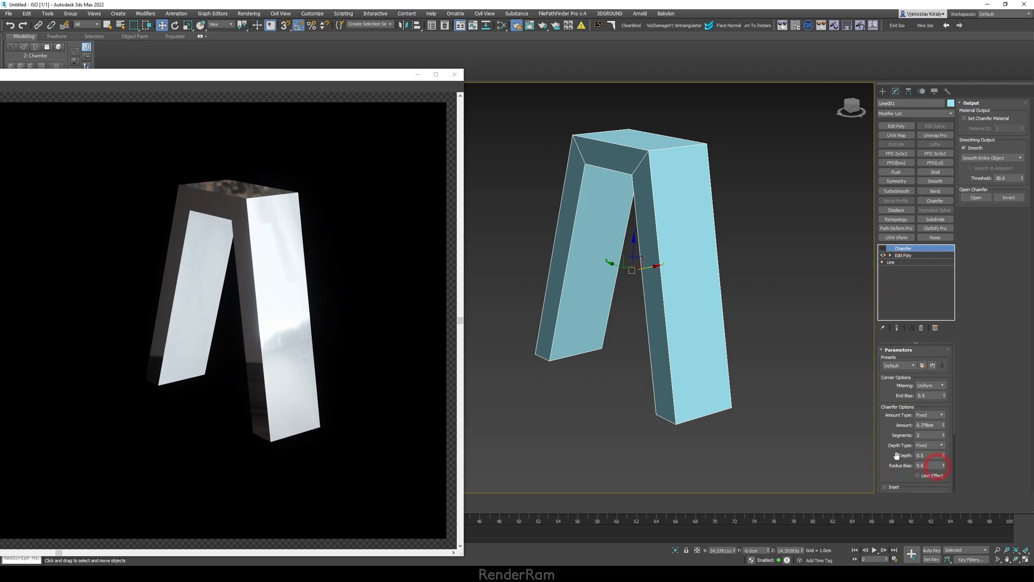
{"action": "left_click", "coordinate": [884, 249]}
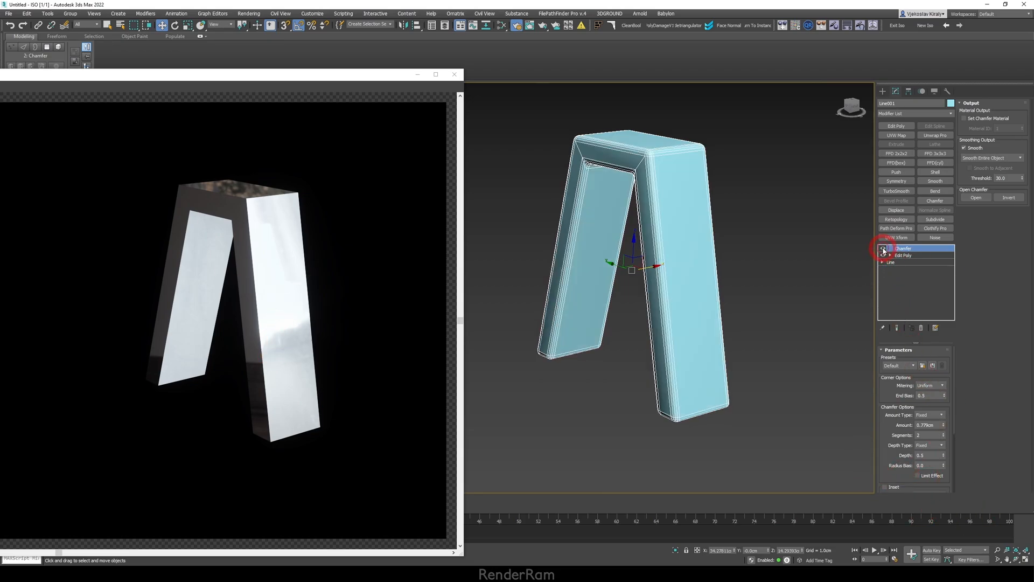
{"action": "left_click", "coordinate": [884, 249]}
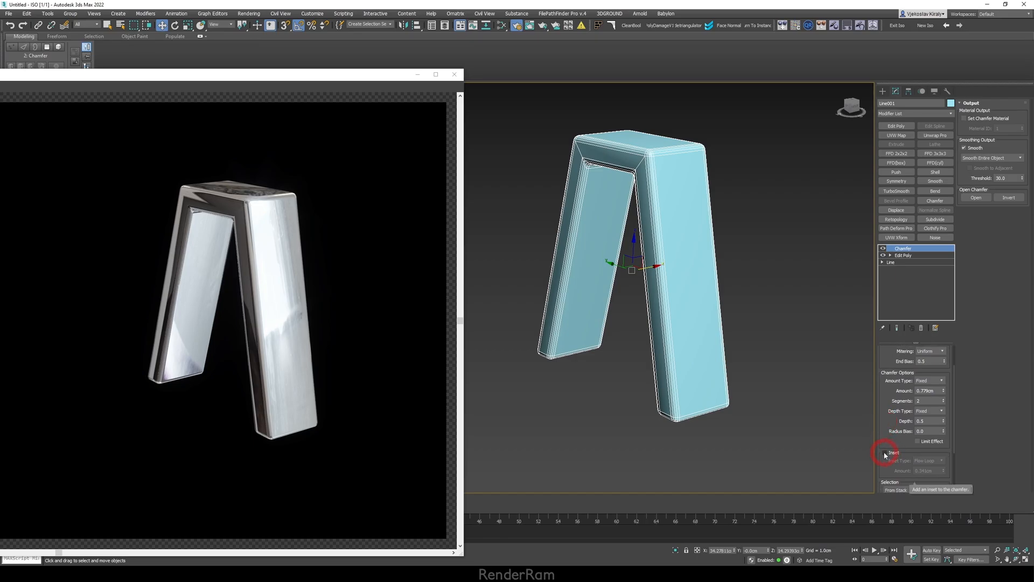
{"action": "left_click", "coordinate": [884, 453]}
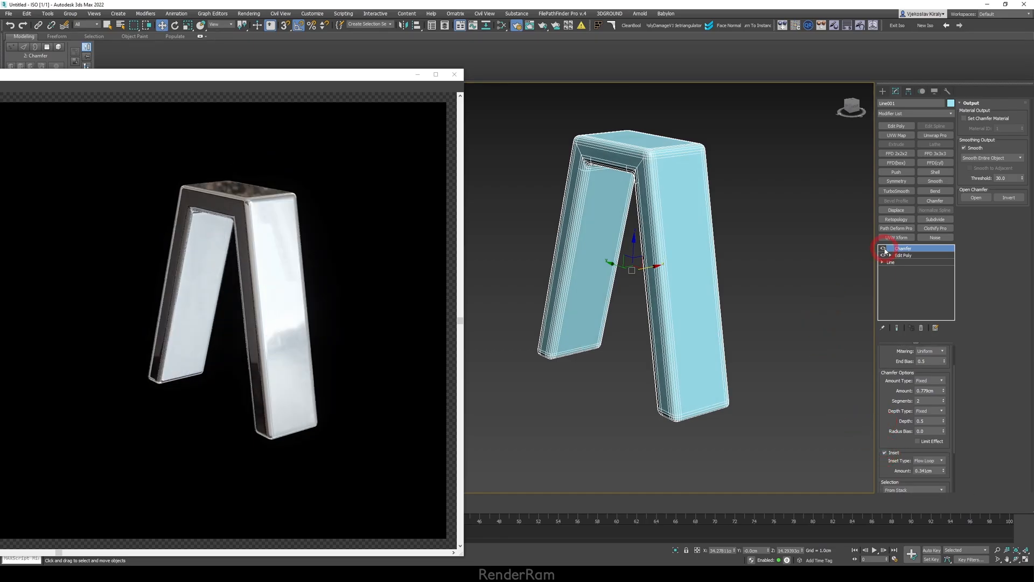
{"action": "left_click", "coordinate": [884, 249]}
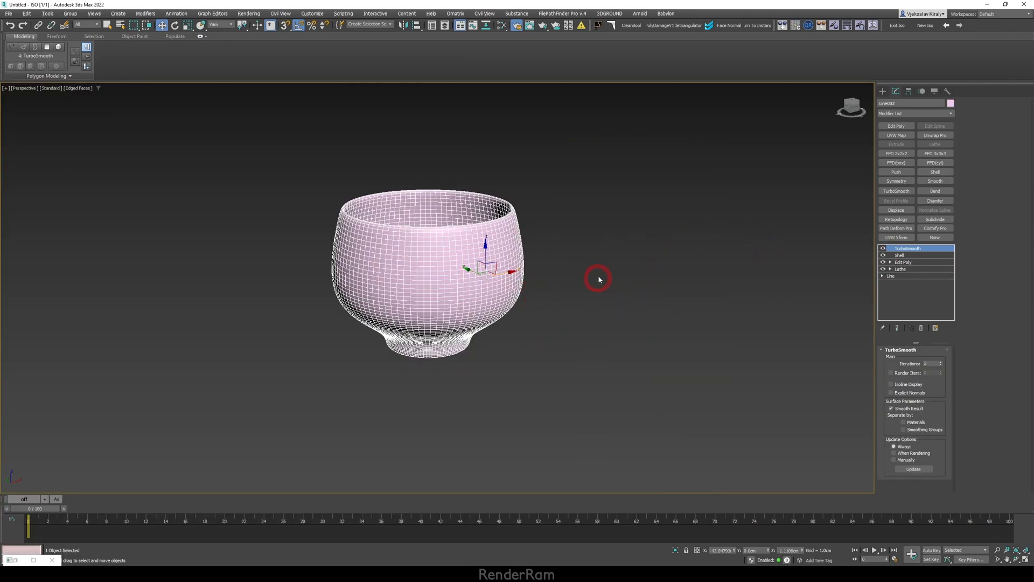
{"action": "mouse_move", "coordinate": [578, 275]}
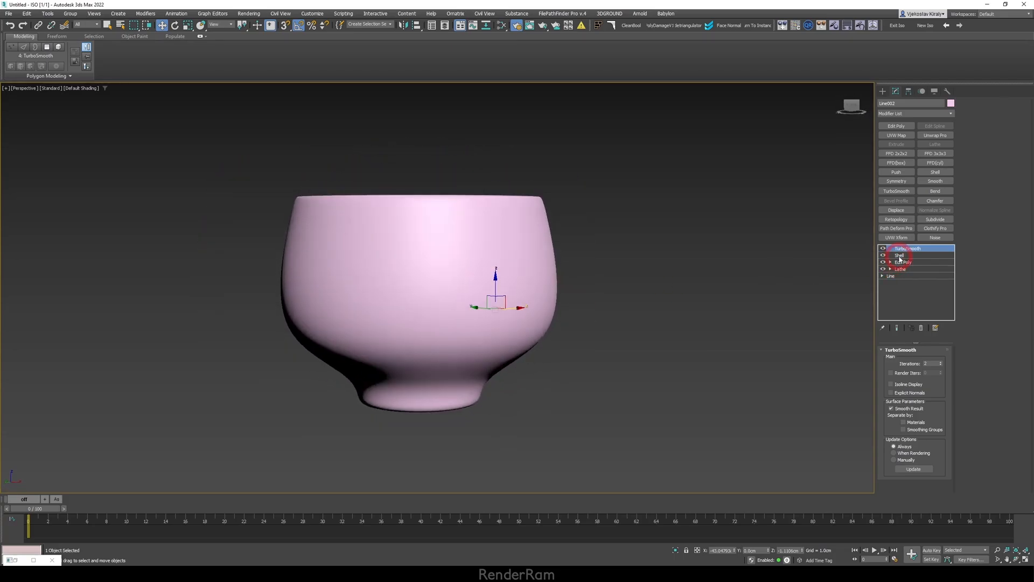
{"action": "left_click", "coordinate": [895, 275]}
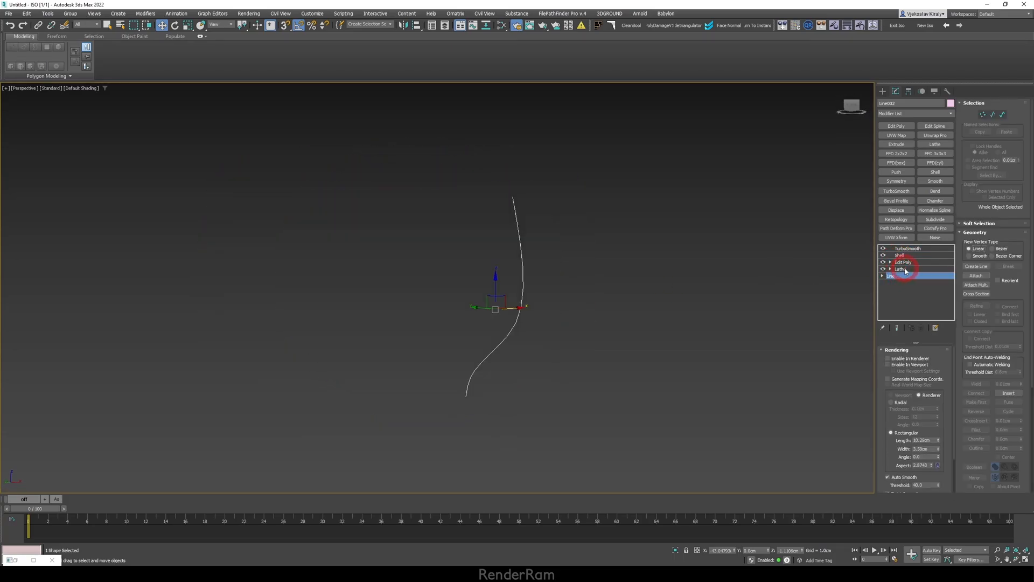
{"action": "left_click", "coordinate": [898, 268]}
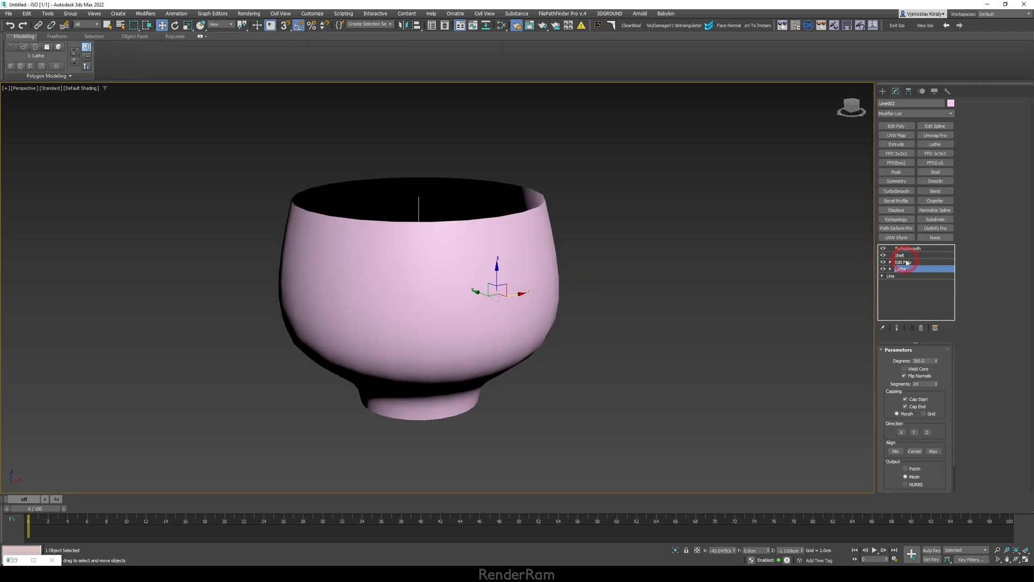
{"action": "left_click", "coordinate": [903, 261]}
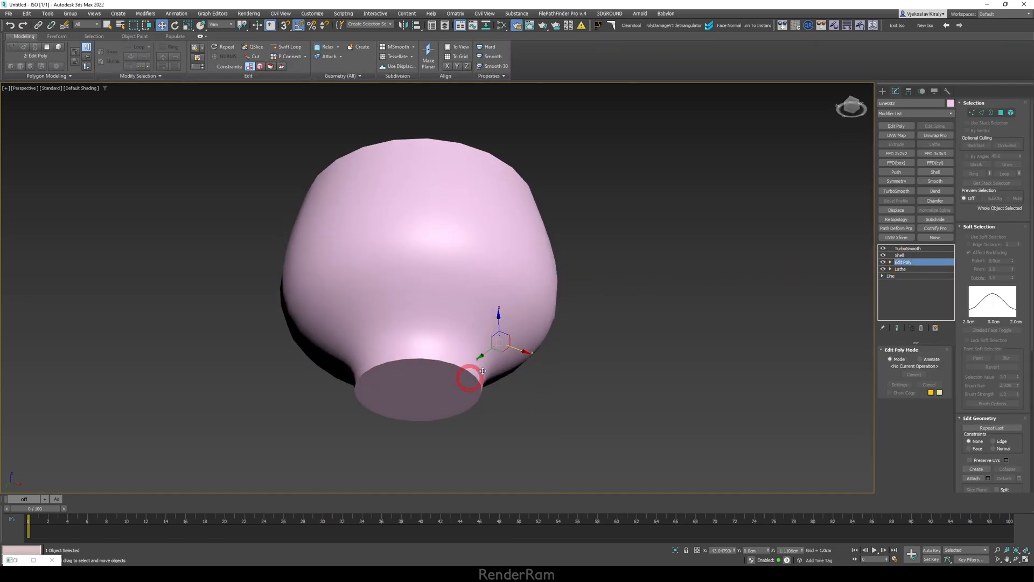
{"action": "left_click", "coordinate": [899, 255]}
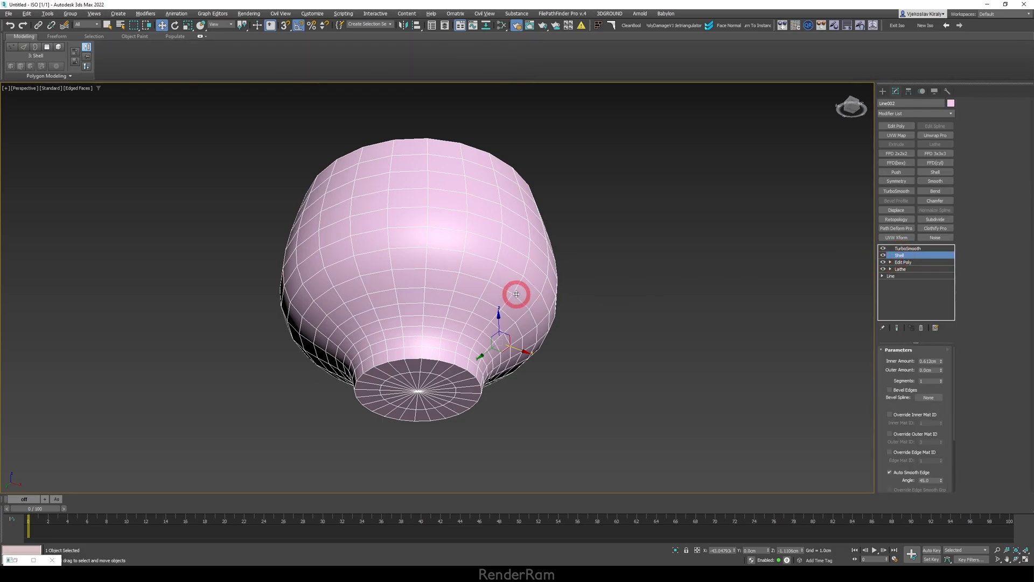
{"action": "left_click", "coordinate": [908, 248]}
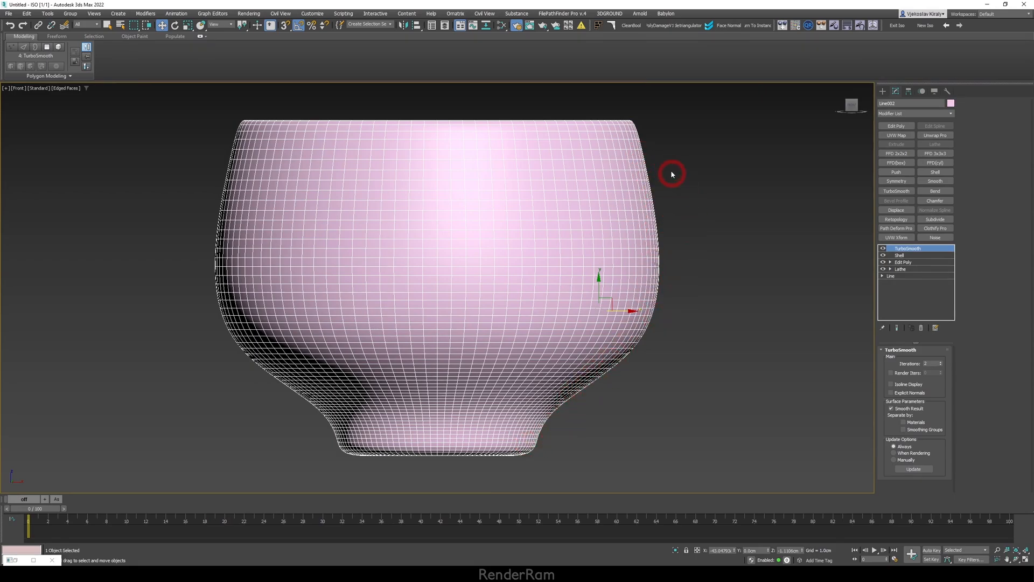
{"action": "mouse_move", "coordinate": [833, 304]}
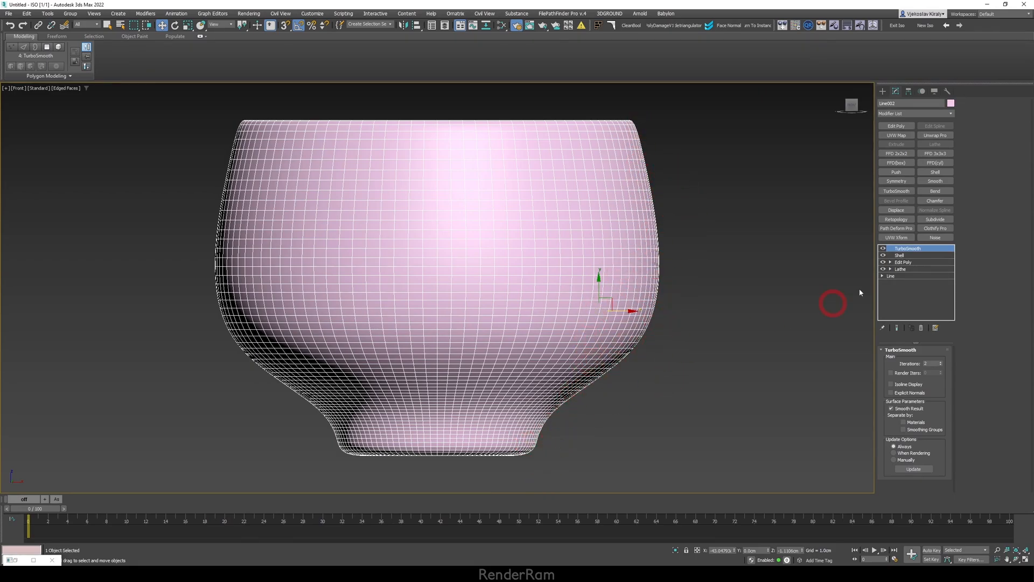
{"action": "left_click", "coordinate": [900, 255]}
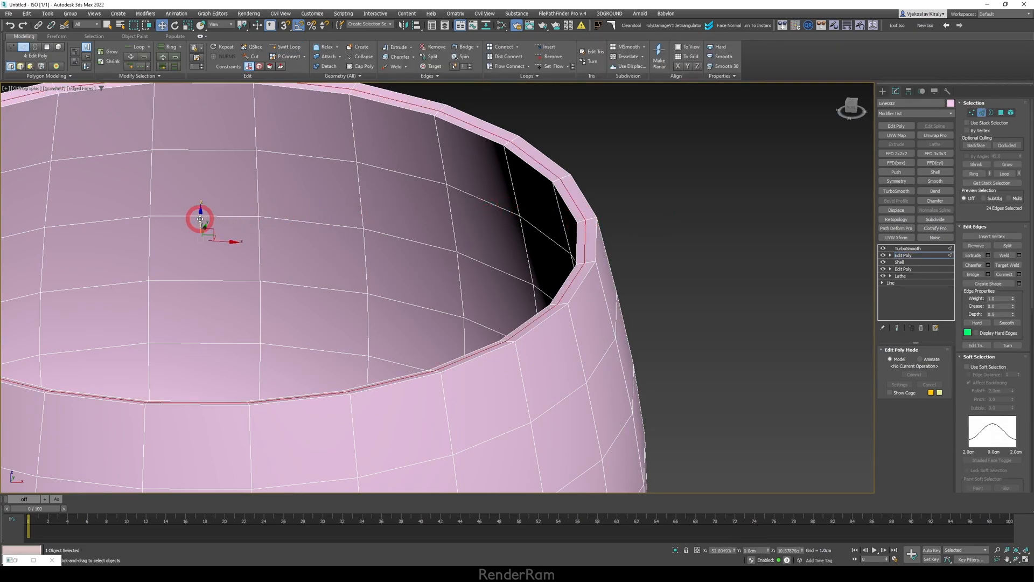
Chamfer the selected rim edge loops into tight support loops and select the bottom edge loop.
{"action": "left_click_drag", "start_coordinate": [201, 218], "coordinate": [581, 310]}
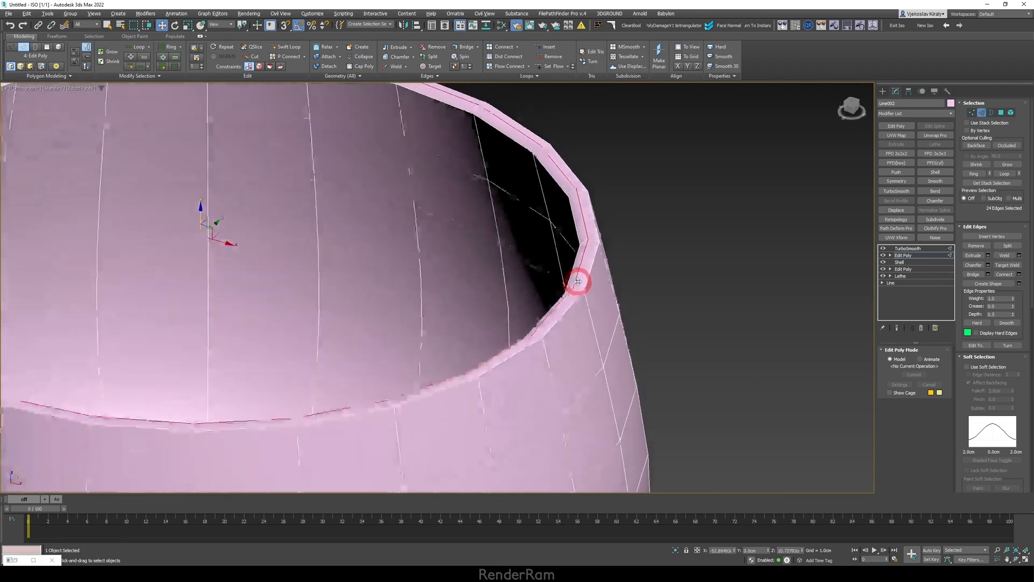
{"action": "right_click", "coordinate": [580, 280]}
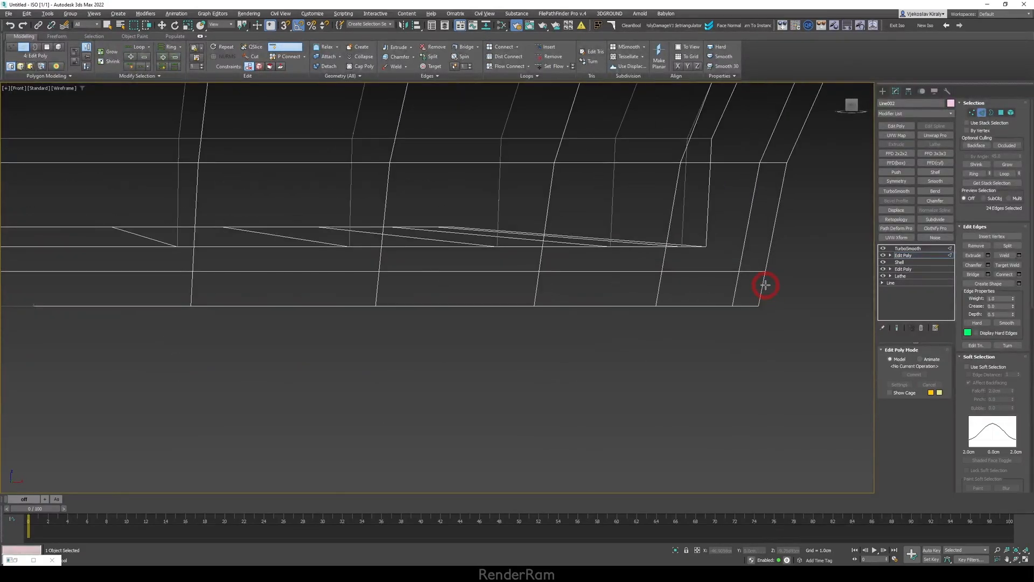
{"action": "left_click_drag", "start_coordinate": [765, 283], "coordinate": [702, 305]}
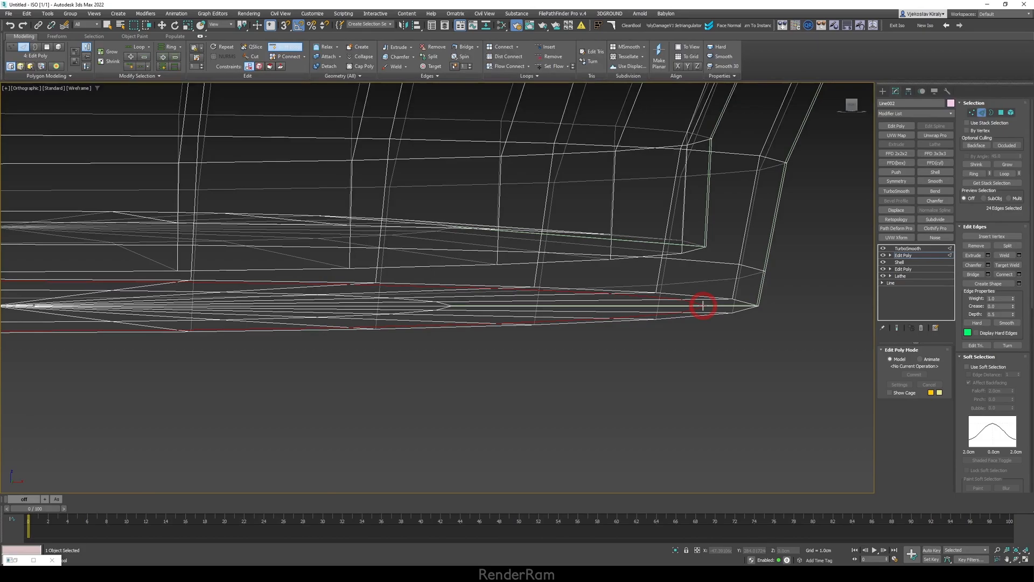
{"action": "left_click", "coordinate": [763, 274]}
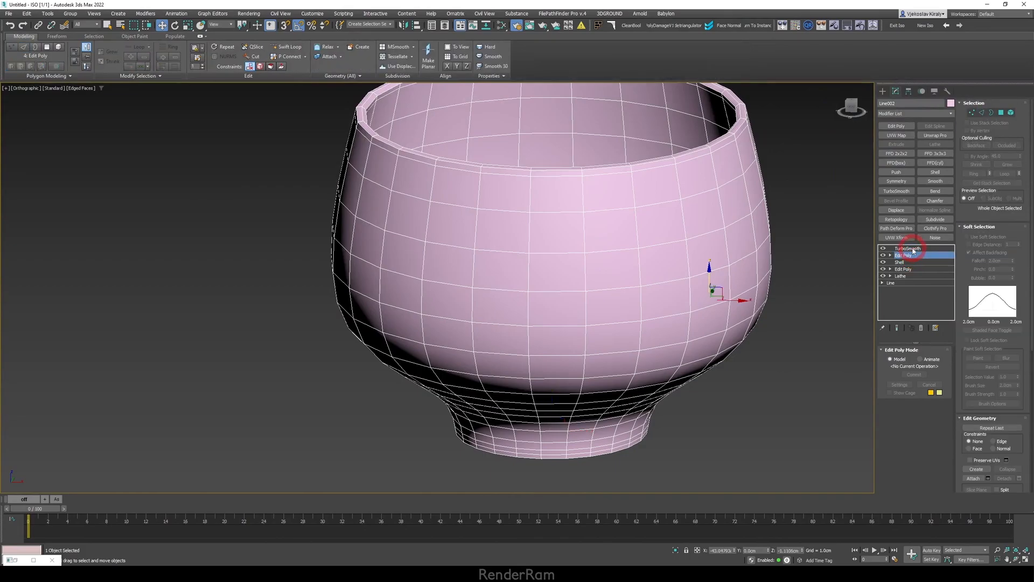
Turn TurboSmooth on over the Edit Poly to check the vase rim stays crisp in wireframe.
{"action": "left_click", "coordinate": [909, 247]}
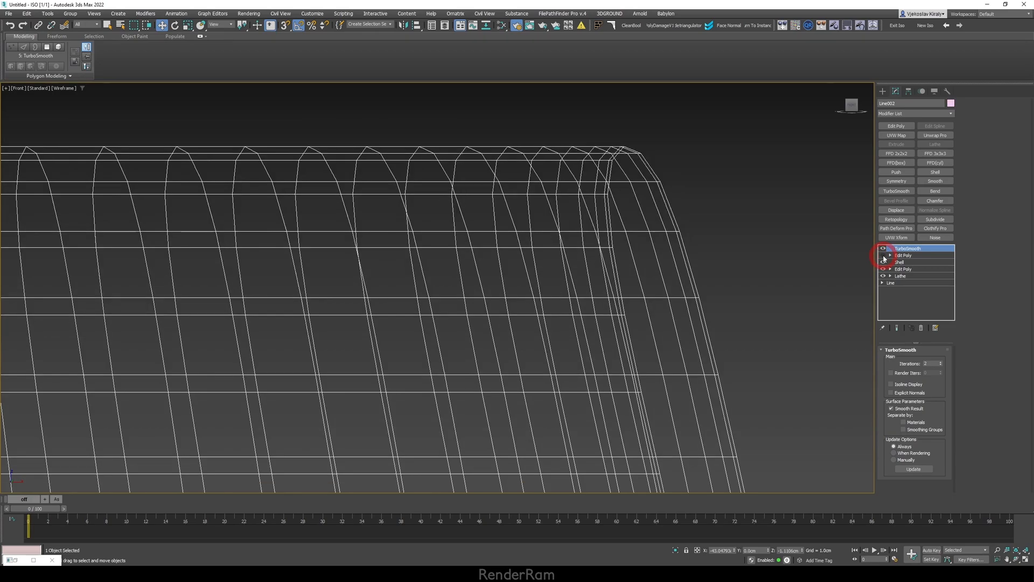
{"action": "left_click", "coordinate": [884, 257]}
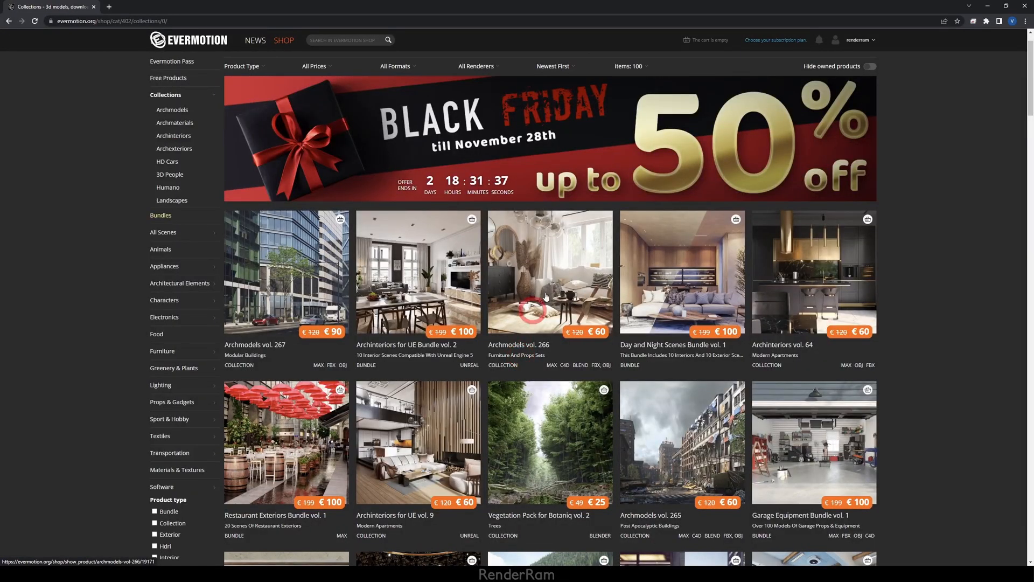
{"action": "mouse_move", "coordinate": [767, 172]}
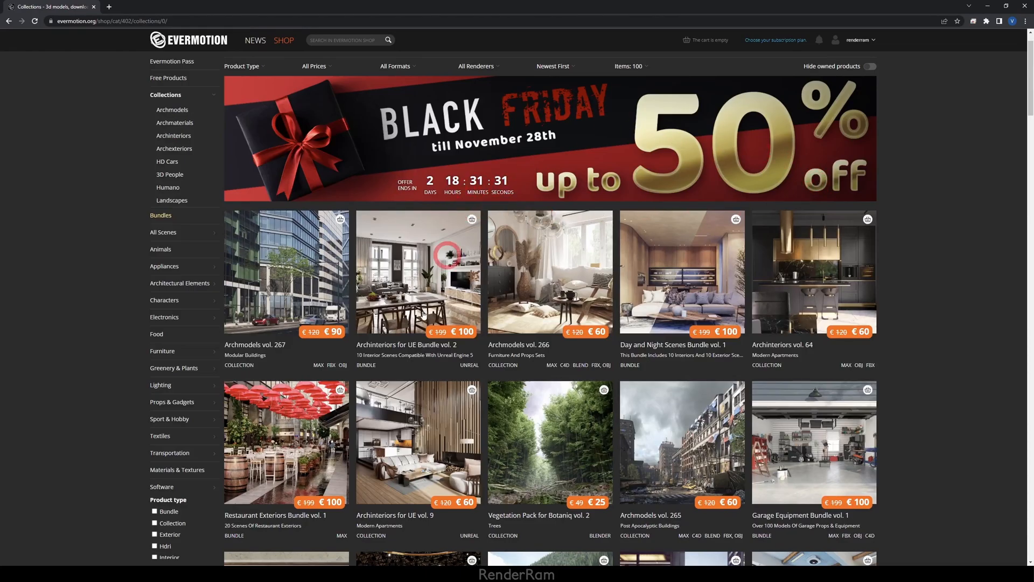
Scroll down the Evermotion Collections grid to reveal more 3D model bundles.
{"action": "scroll", "scroll_direction": "down", "scroll_amount": 3}
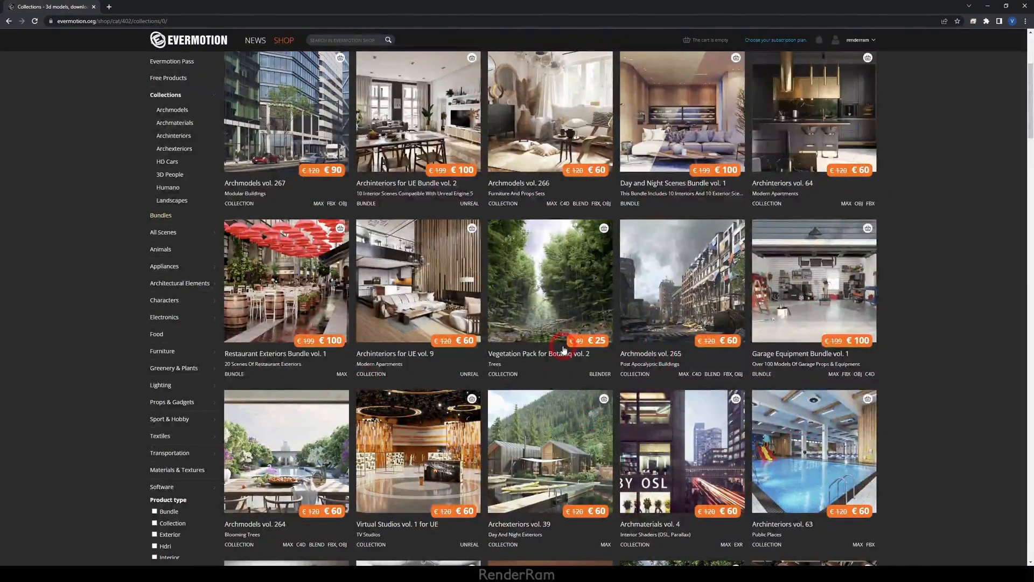
{"action": "scroll", "scroll_direction": "down", "scroll_amount": 3}
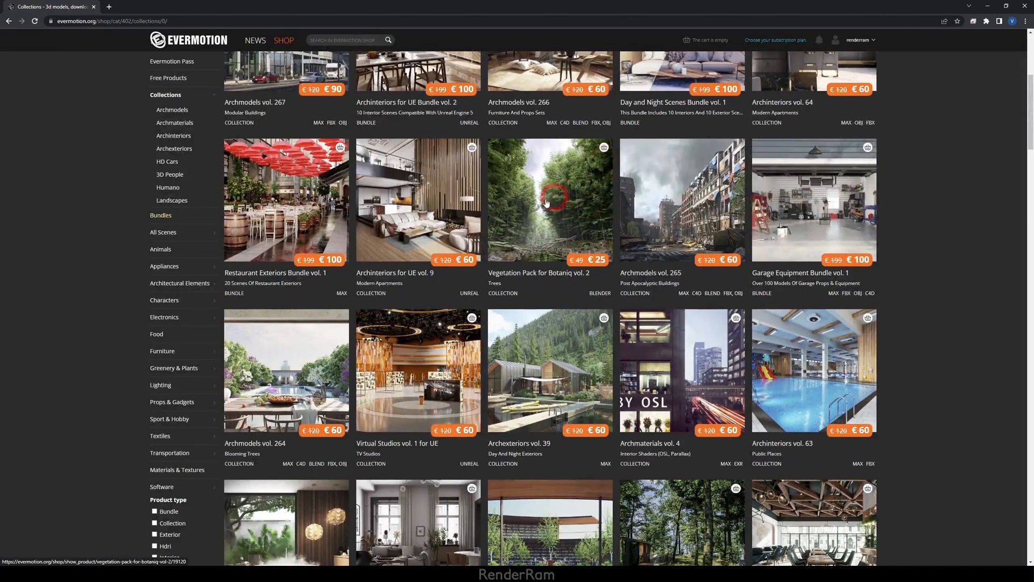
{"action": "scroll", "scroll_direction": "down", "scroll_amount": 3}
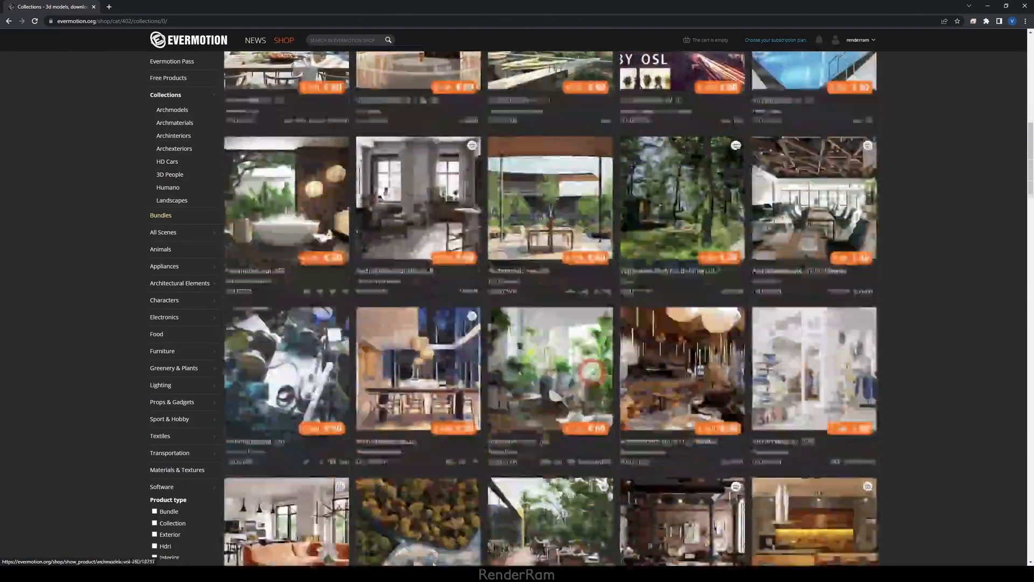
{"action": "scroll", "scroll_direction": "down", "scroll_amount": 3}
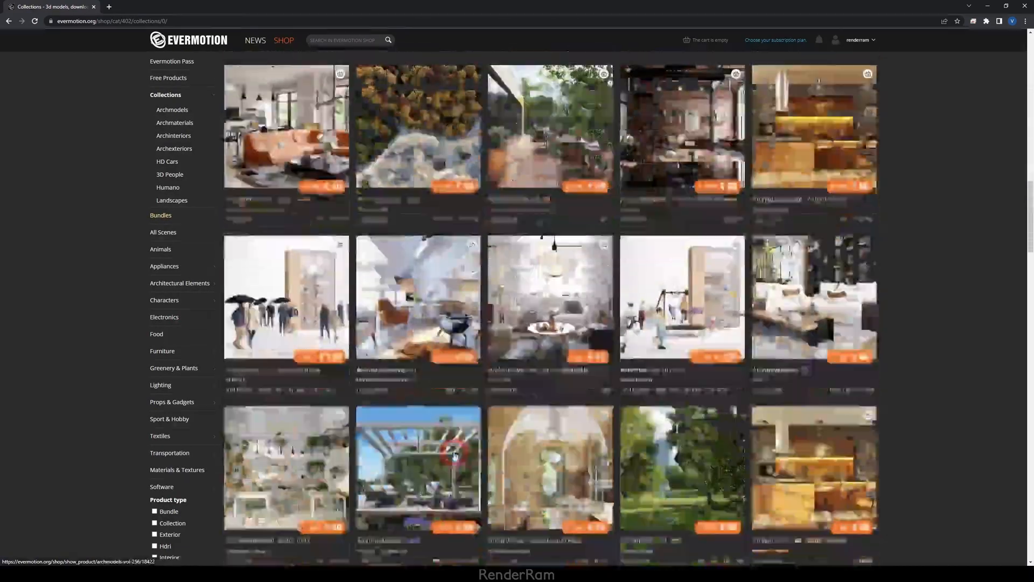